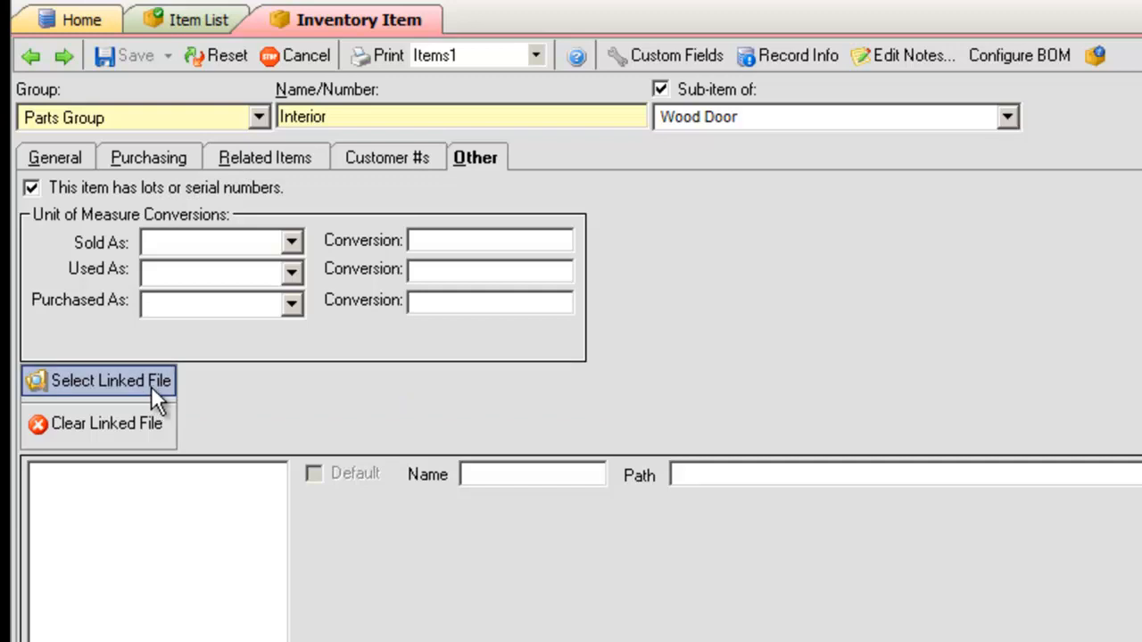
Step: Begin choosing a linked picture file for the Interior item and browse to another location
{"action": "left_click", "coordinate": [111, 382]}
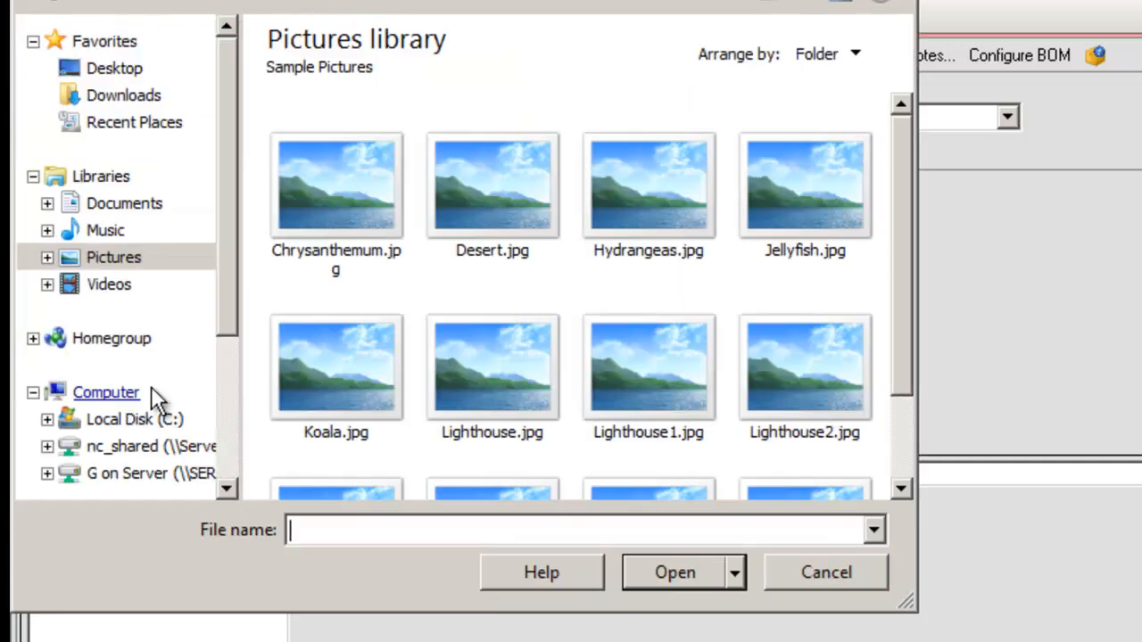
{"action": "left_click", "coordinate": [803, 406]}
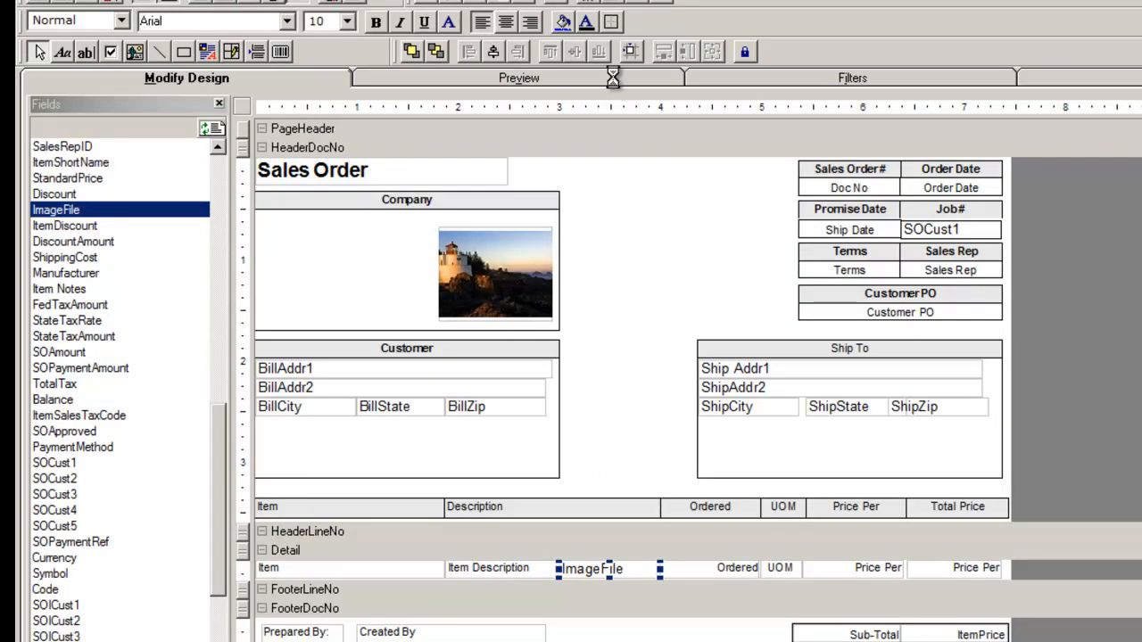
{"action": "left_click", "coordinate": [517, 79]}
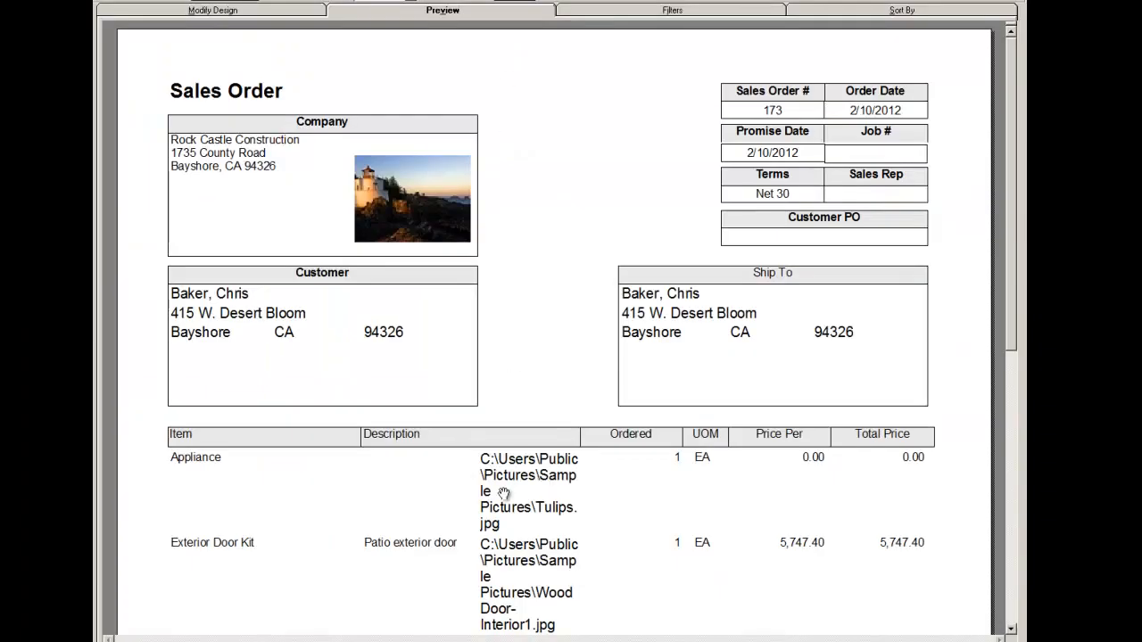
{"action": "mouse_move", "coordinate": [514, 492]}
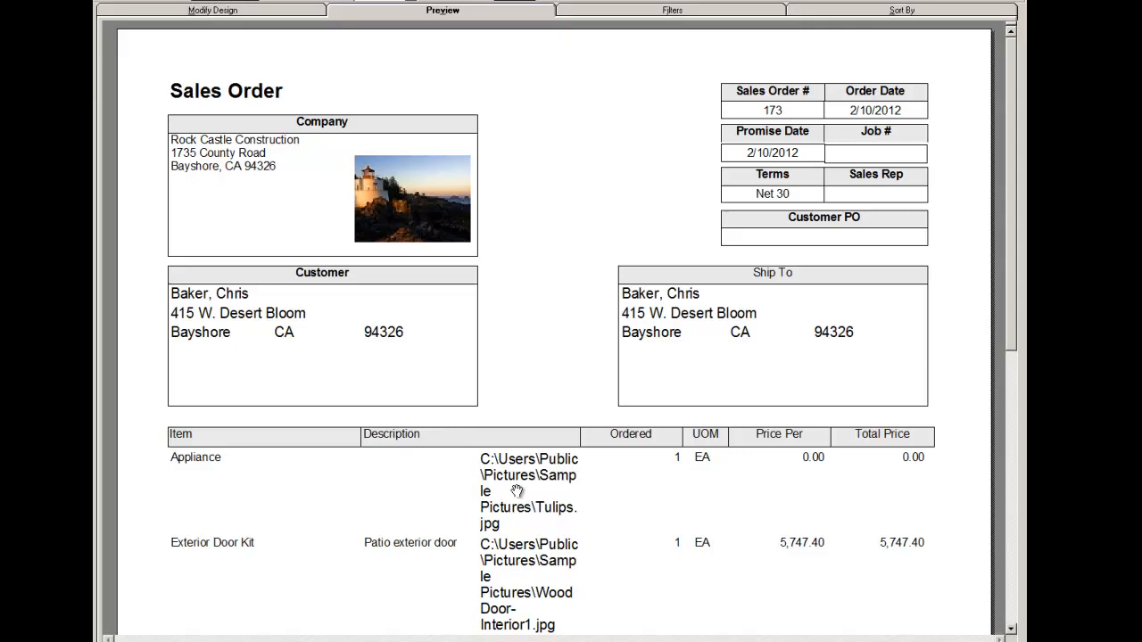
{"action": "left_click", "coordinate": [213, 11]}
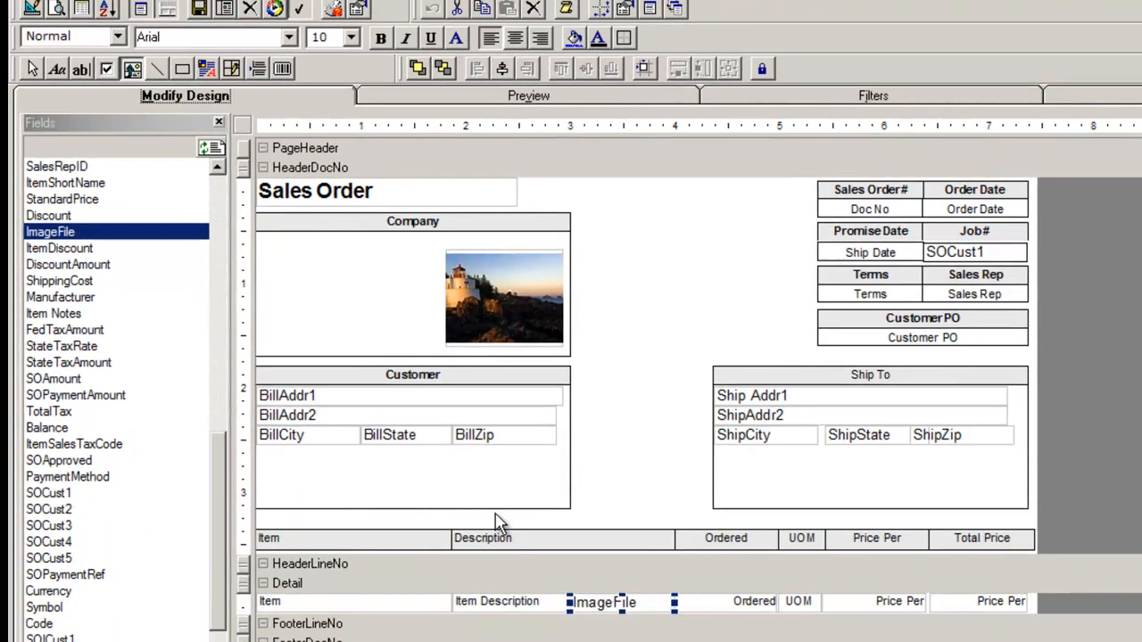
{"action": "mouse_move", "coordinate": [446, 610]}
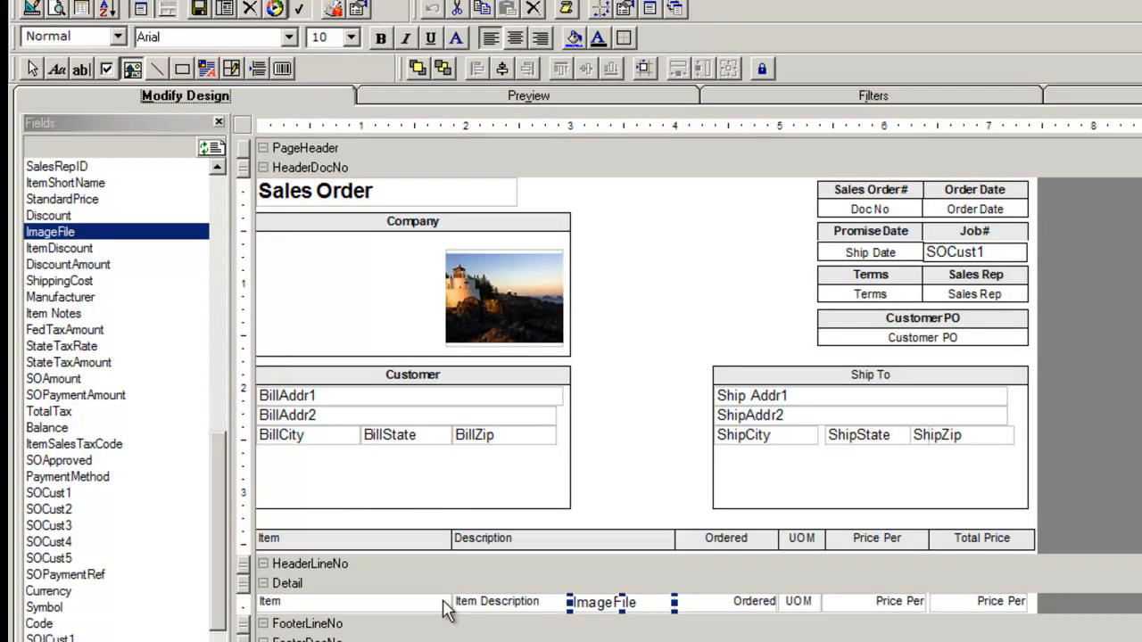
{"action": "mouse_move", "coordinate": [368, 597]}
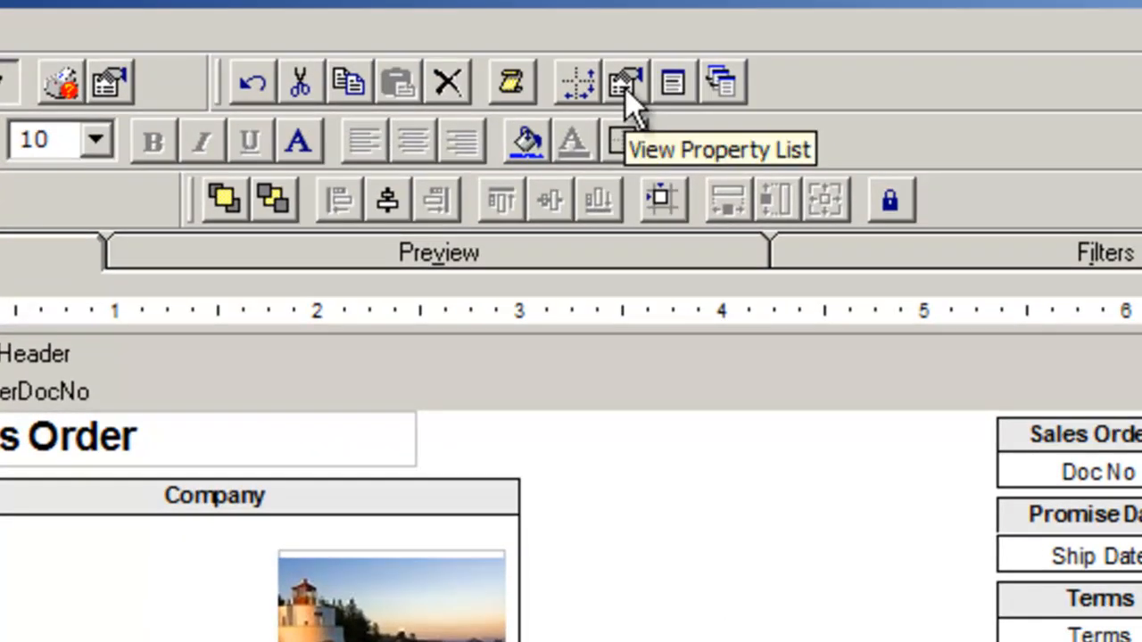
Step: Show the property list for the new Image2 element in the Detail row
{"action": "left_click", "coordinate": [624, 82]}
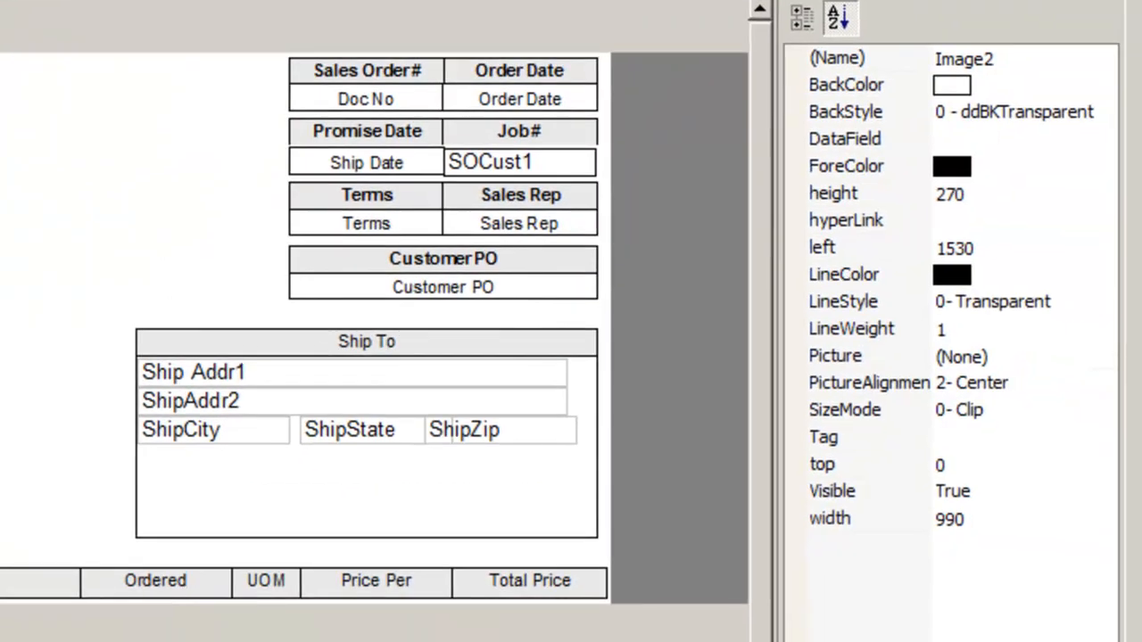
{"action": "left_click", "coordinate": [949, 59]}
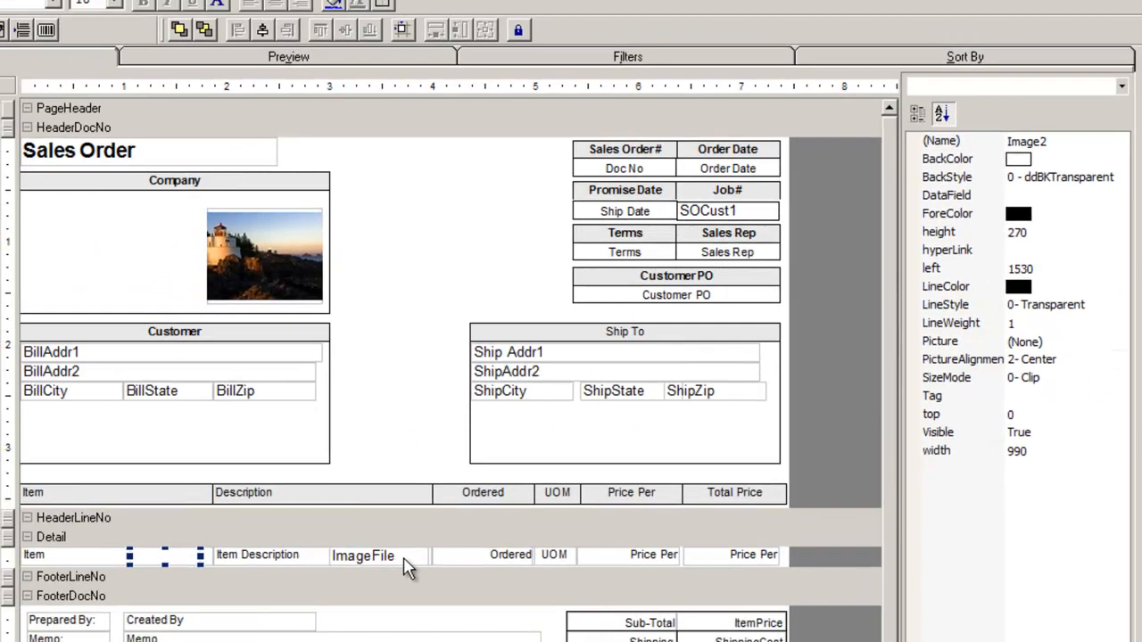
Step: Rename the detail row's ImageFile text field to Image2D
{"action": "left_click", "coordinate": [364, 555]}
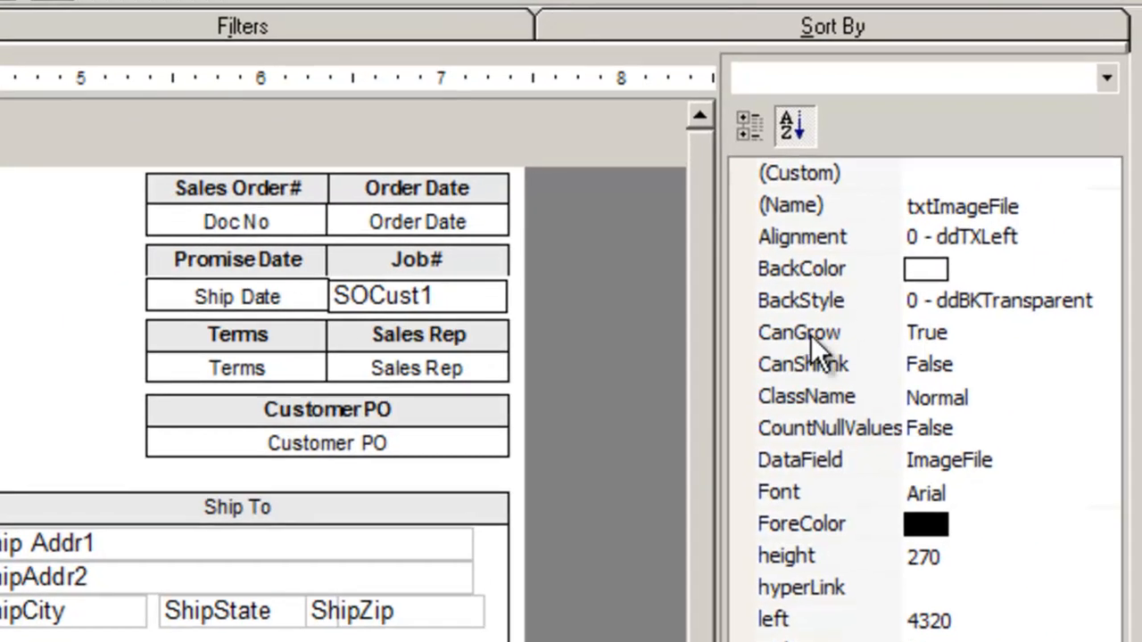
{"action": "left_click", "coordinate": [962, 207]}
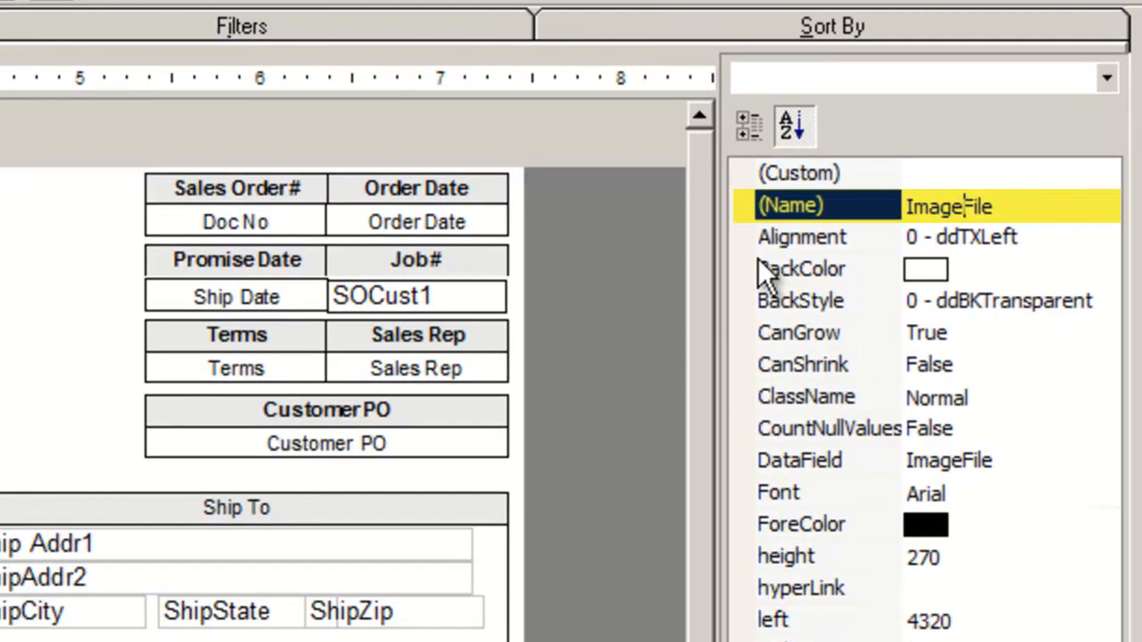
{"action": "type", "text": "Image2D"}
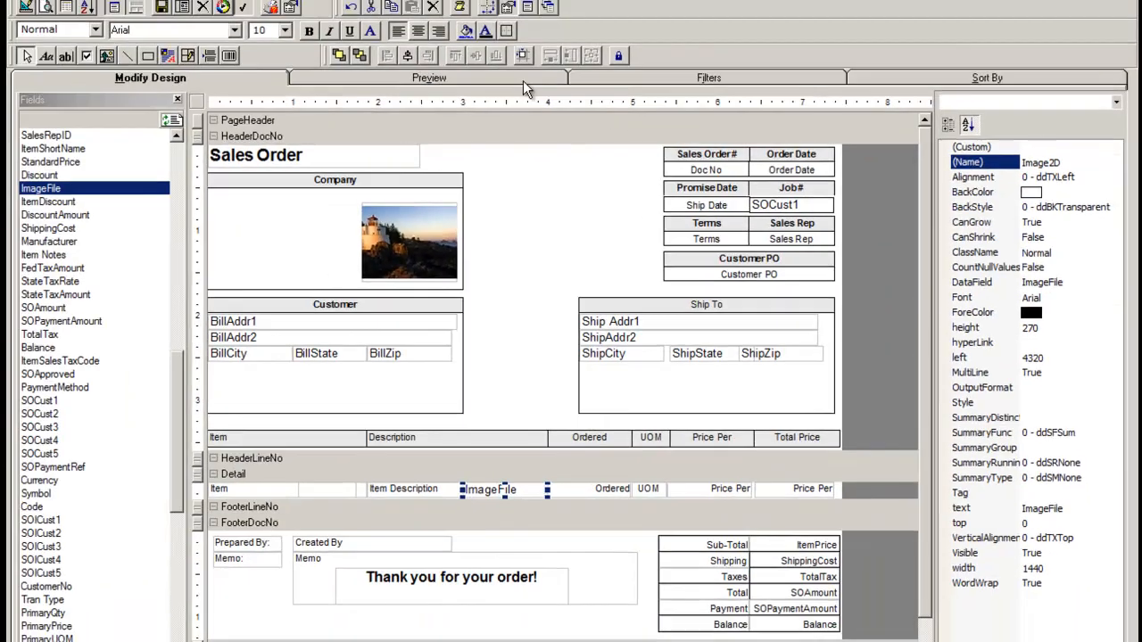
Step: Preview the Sales Order with line-item pictures, then return to the design layout
{"action": "left_click", "coordinate": [428, 79]}
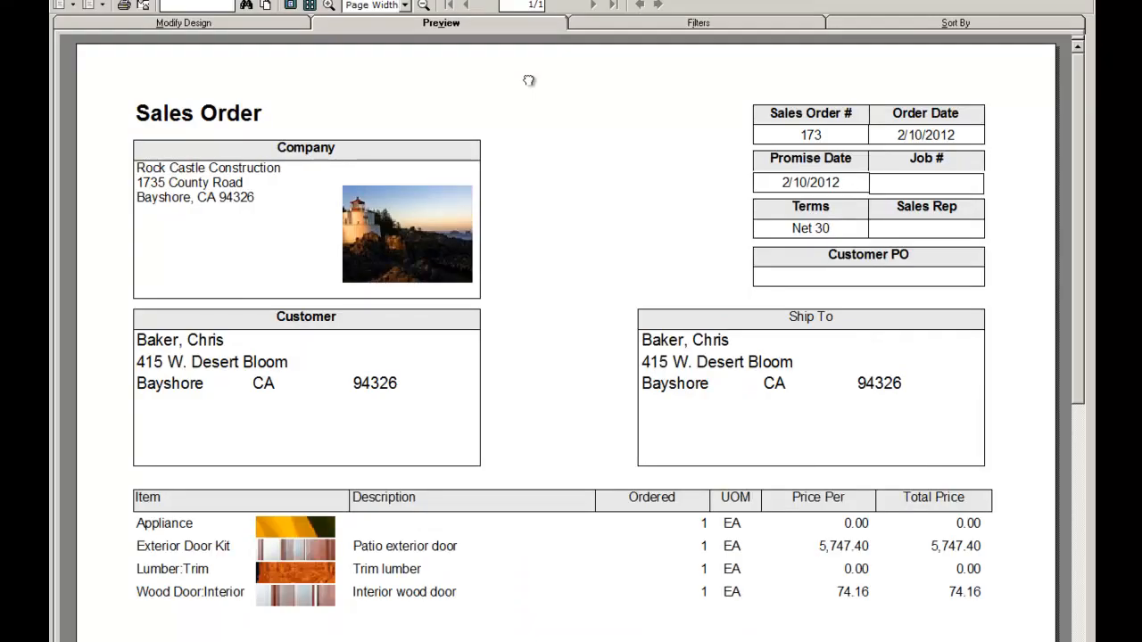
{"action": "mouse_move", "coordinate": [330, 526]}
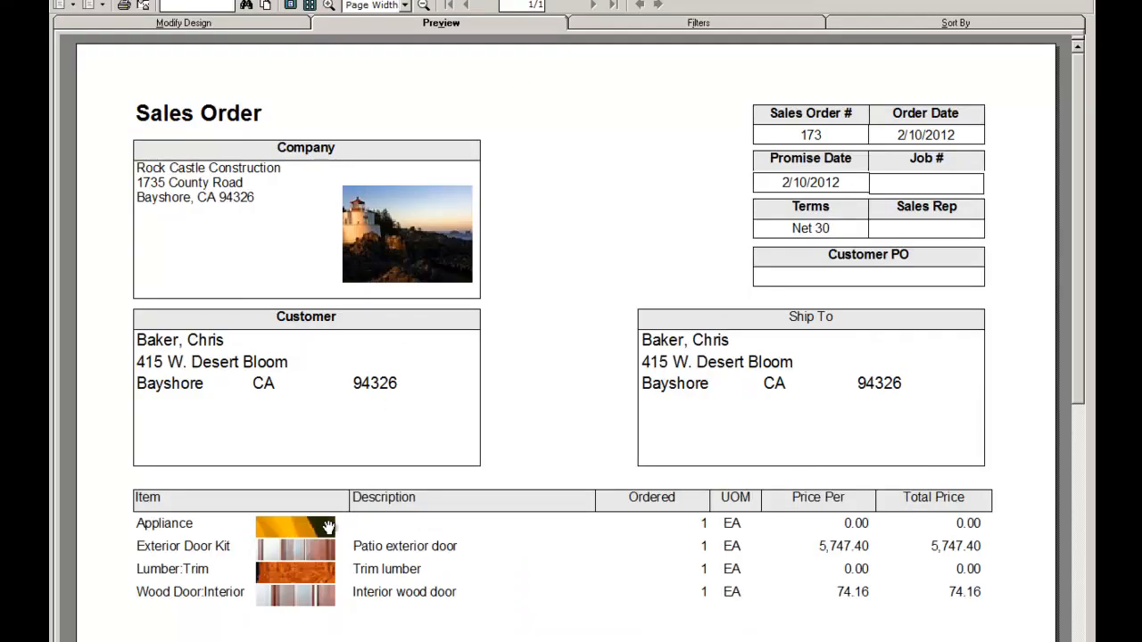
{"action": "left_click", "coordinate": [181, 21]}
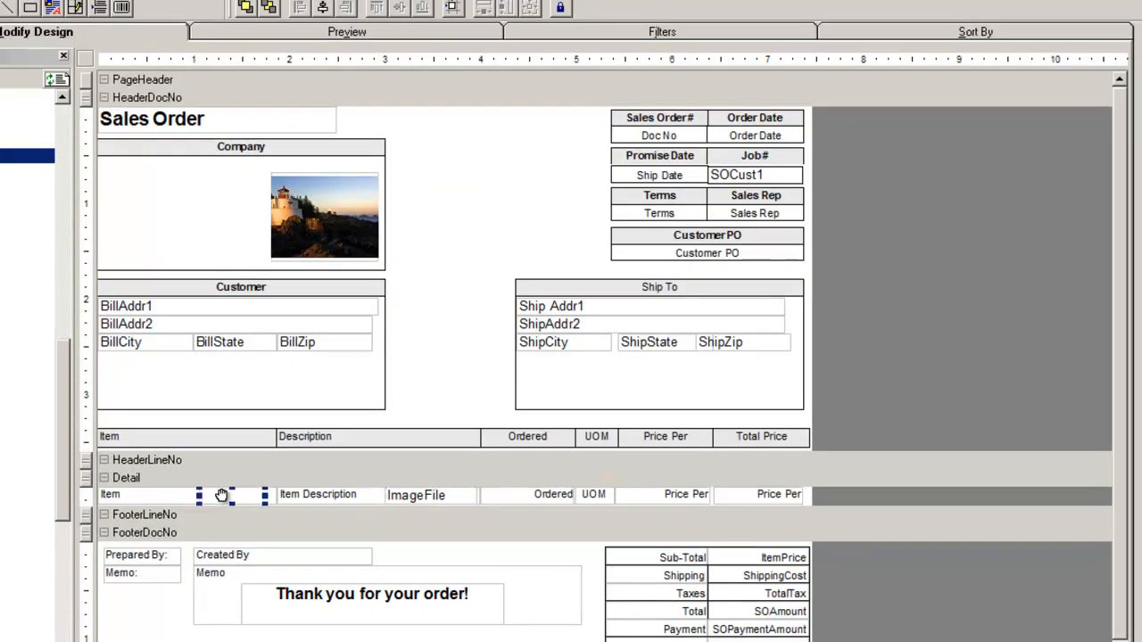
Step: Set Image2's SizeMode to 2 - Zoom and preview the scaled thumbnails
{"action": "left_click", "coordinate": [414, 496]}
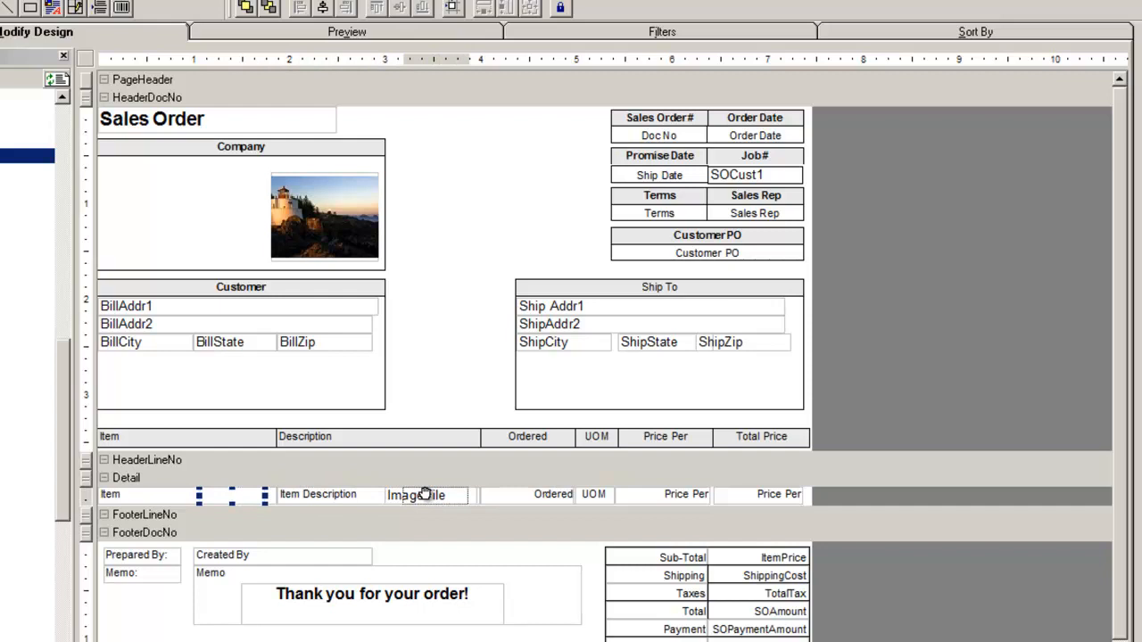
{"action": "left_click", "coordinate": [424, 496]}
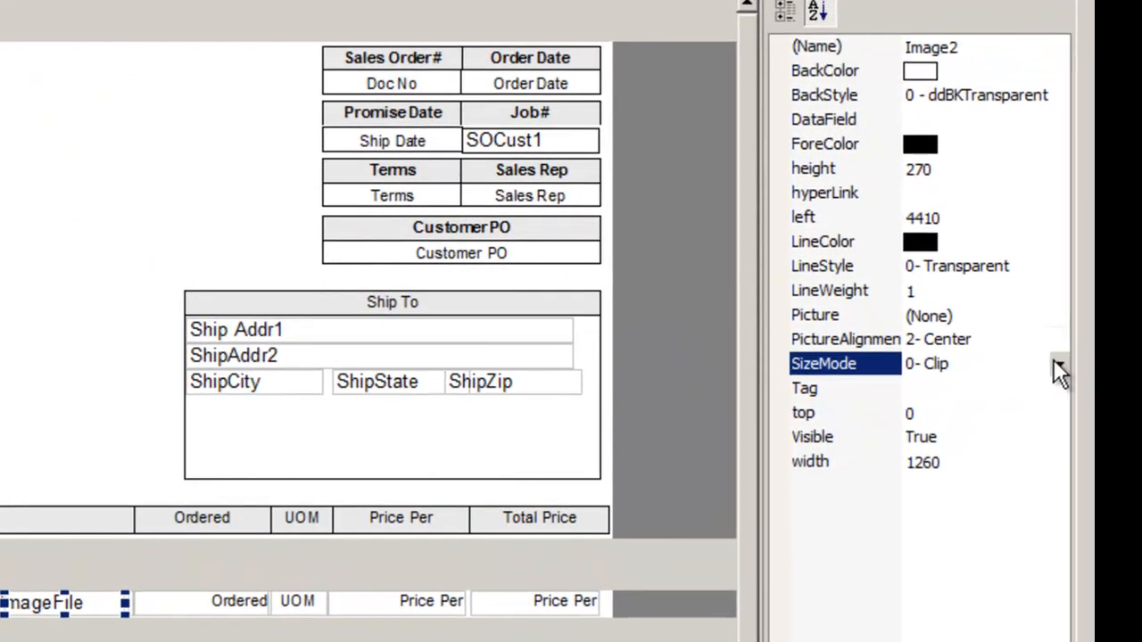
{"action": "left_click", "coordinate": [1059, 364]}
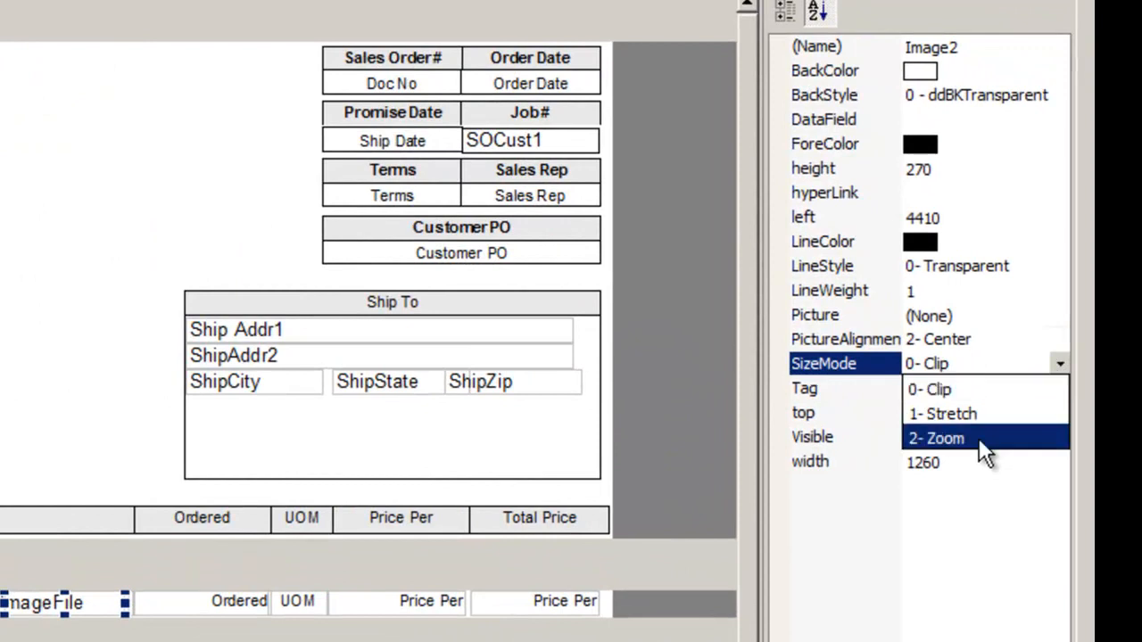
{"action": "left_click", "coordinate": [935, 439]}
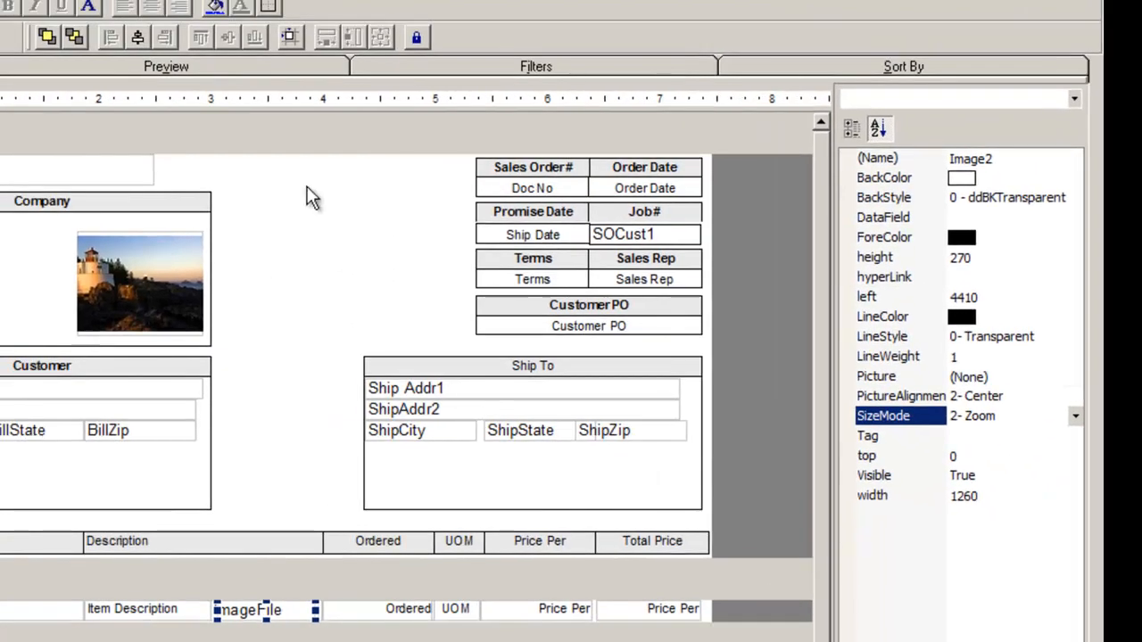
{"action": "left_click", "coordinate": [166, 66]}
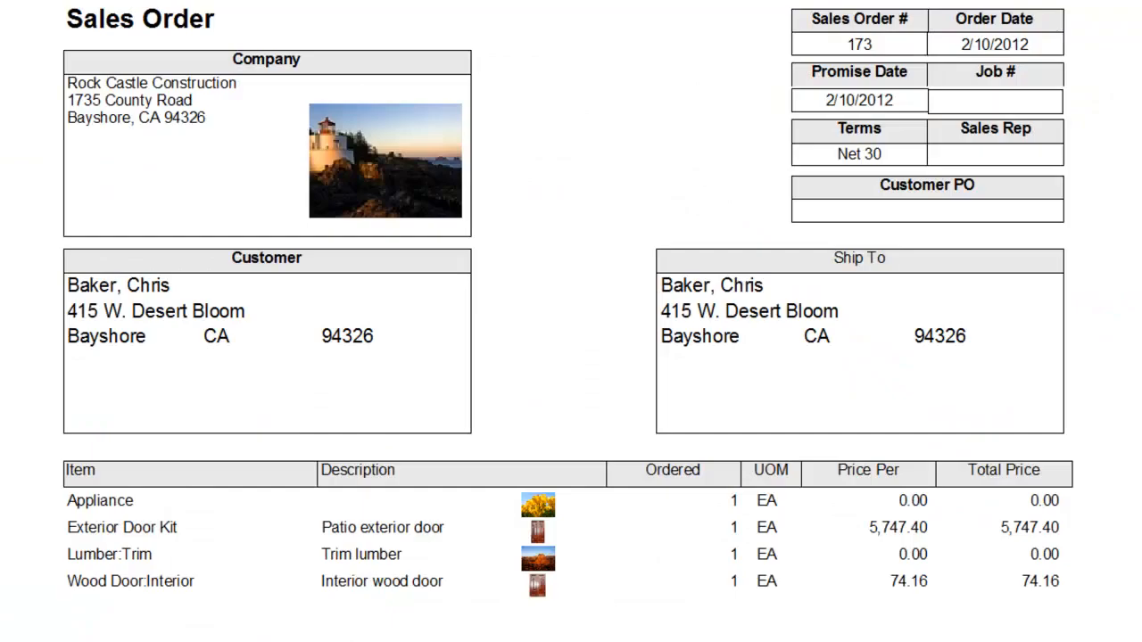